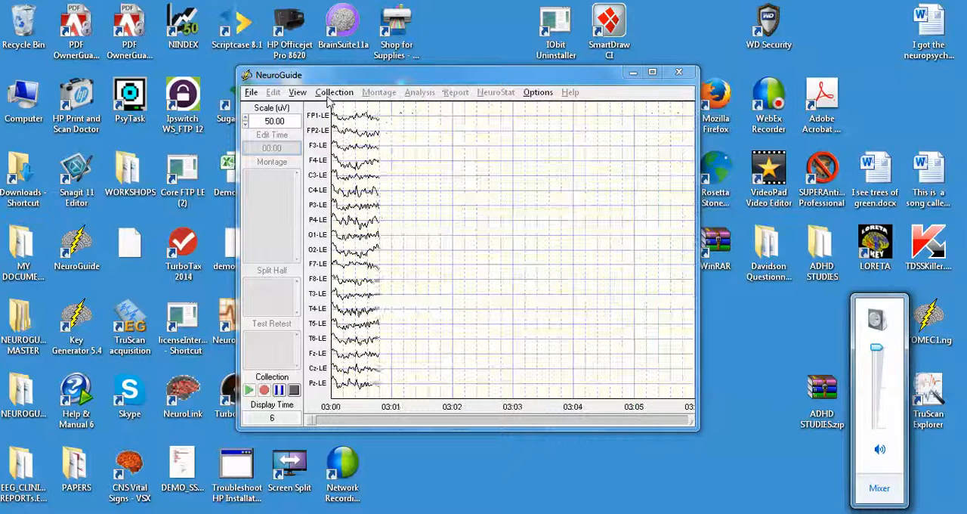
# Step: Launch BrainSurfer from the Collection menu and move Display Settings aside to reveal the brain
pyautogui.click(333, 91)
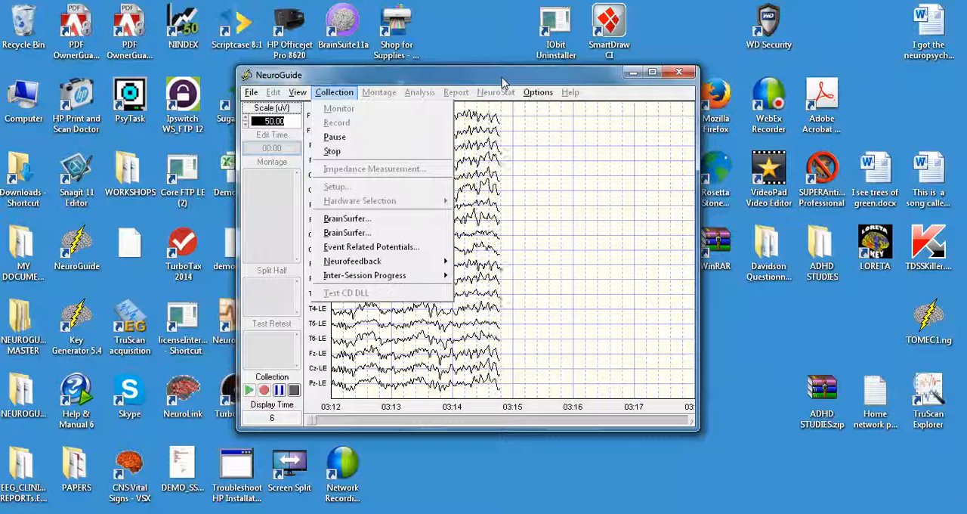
pyautogui.click(334, 91)
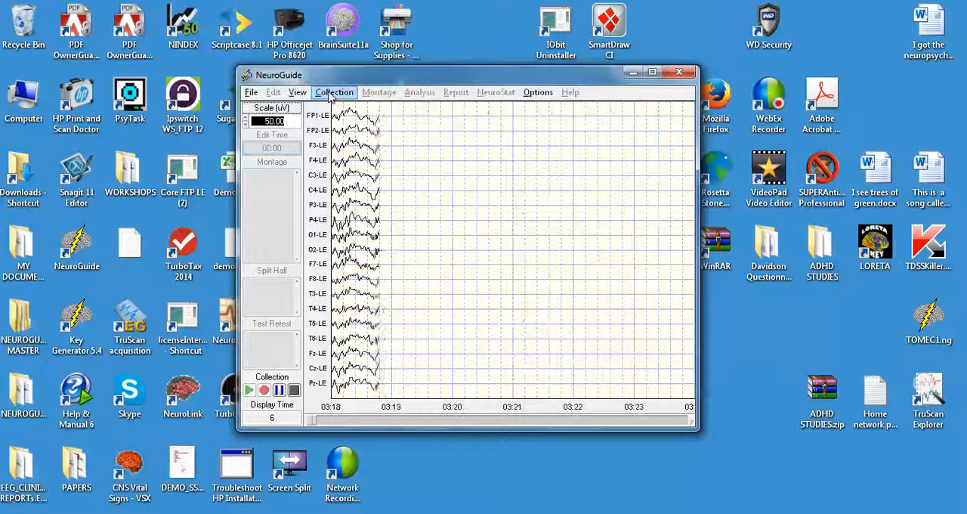
pyautogui.click(334, 91)
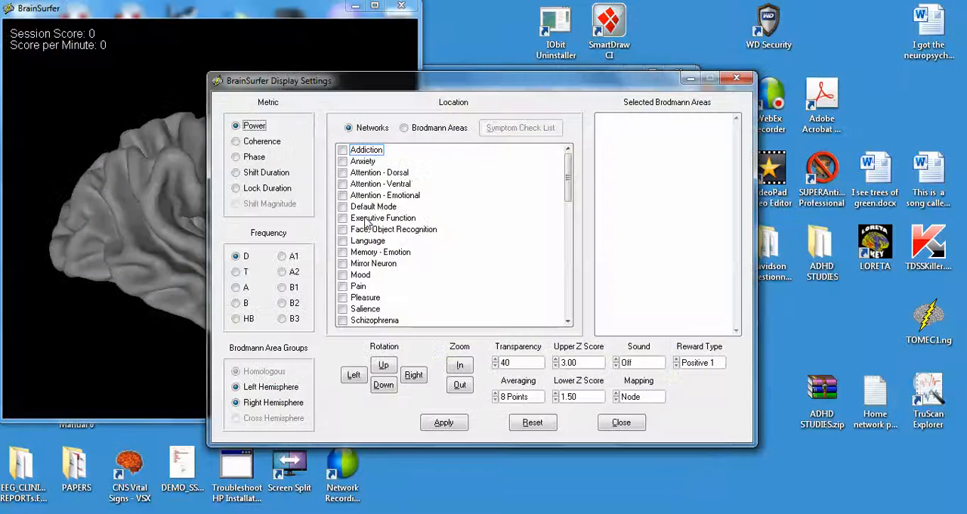
pyautogui.moveTo(279, 81); pyautogui.dragTo(618, 146)
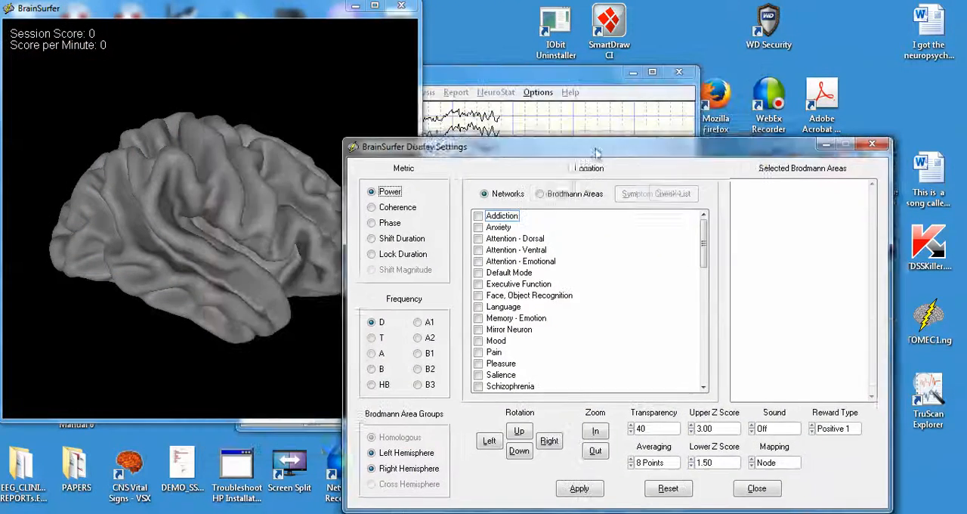
# Step: Tick the Pain network and set the metric to Coherence
pyautogui.click(371, 207)
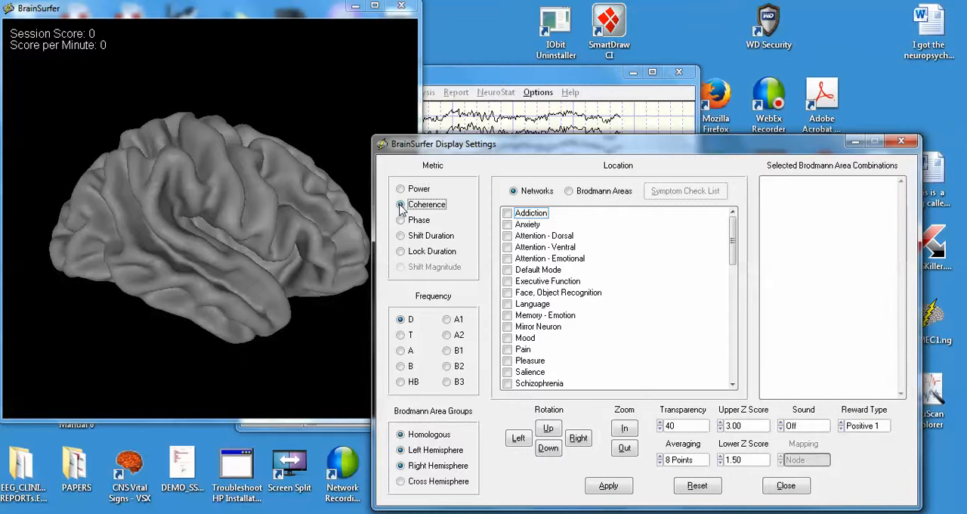
pyautogui.click(401, 188)
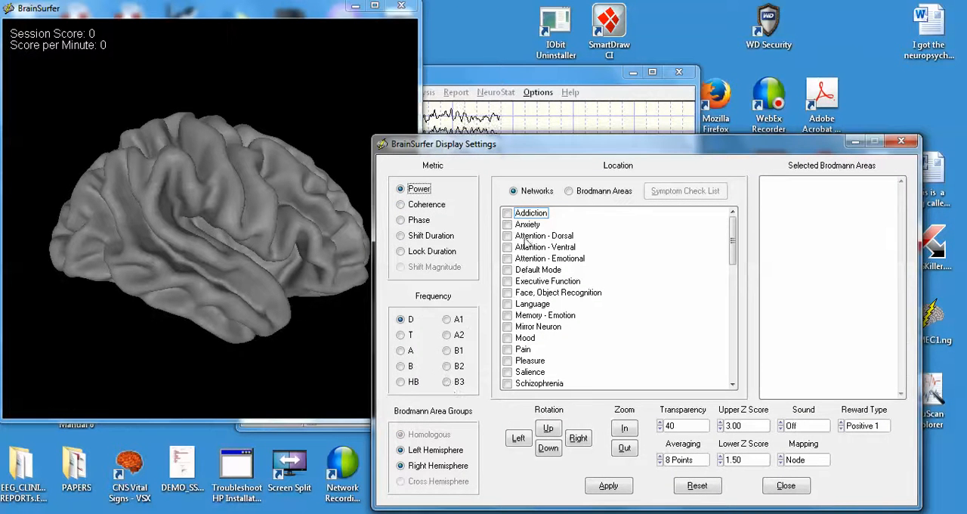
pyautogui.click(508, 349)
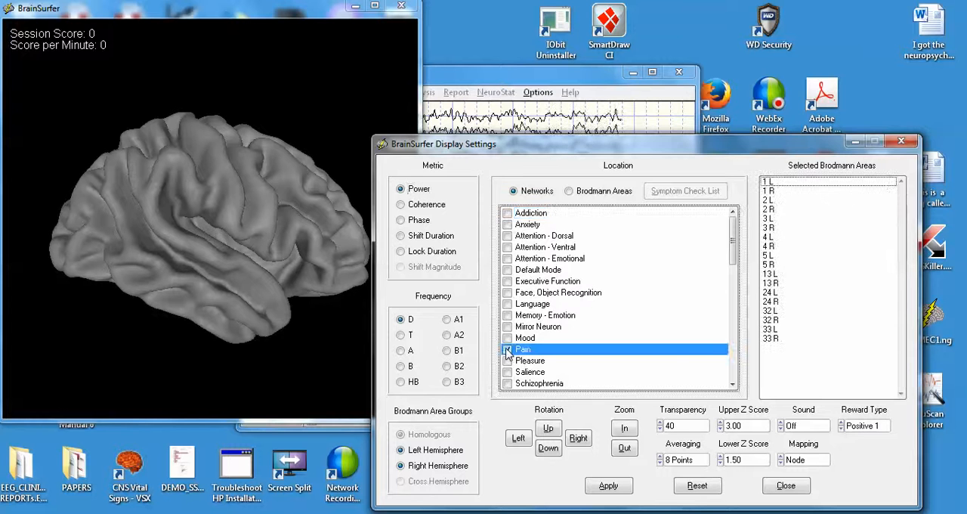
pyautogui.click(400, 204)
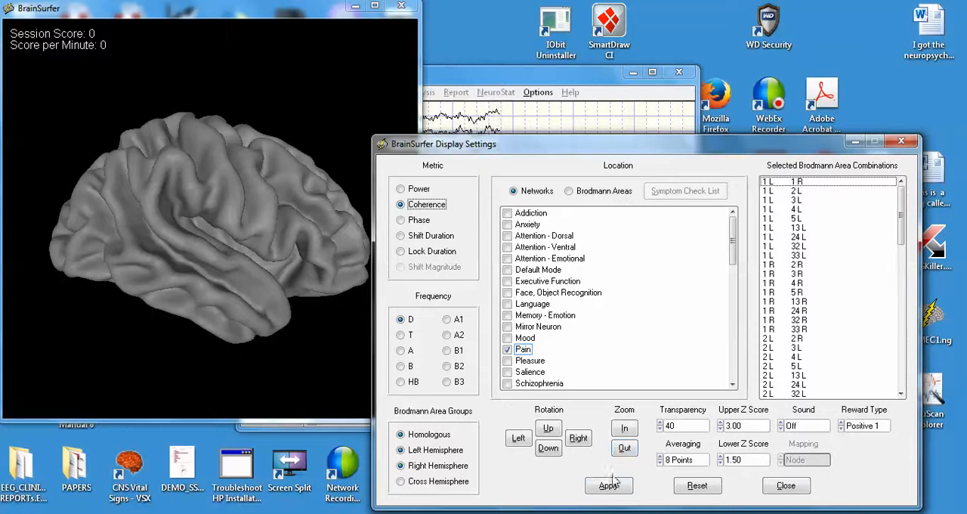
# Step: Apply the Pain coherence settings to draw green links, and set transparency to 60
pyautogui.click(609, 486)
pyautogui.write('60')
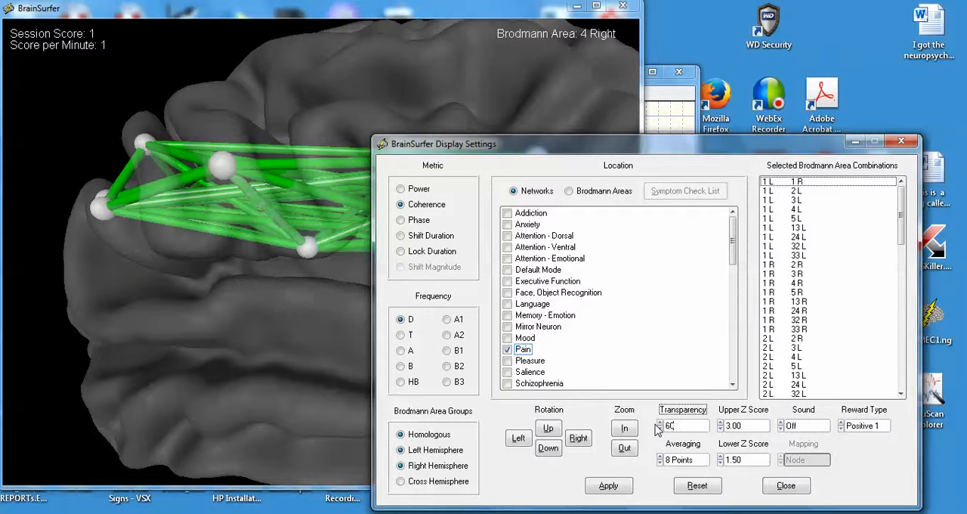
pyautogui.click(624, 448)
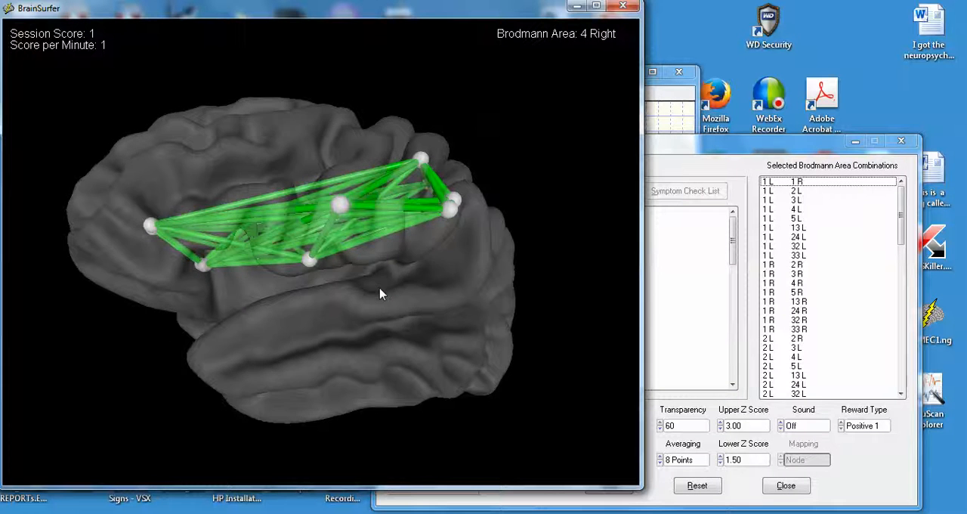
pyautogui.moveTo(381, 293); pyautogui.dragTo(333, 317)
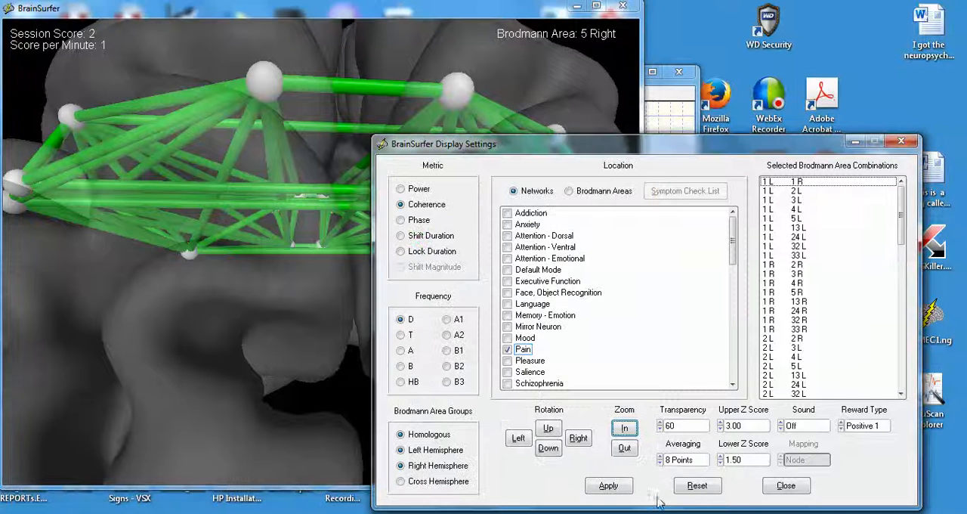
pyautogui.click(625, 448)
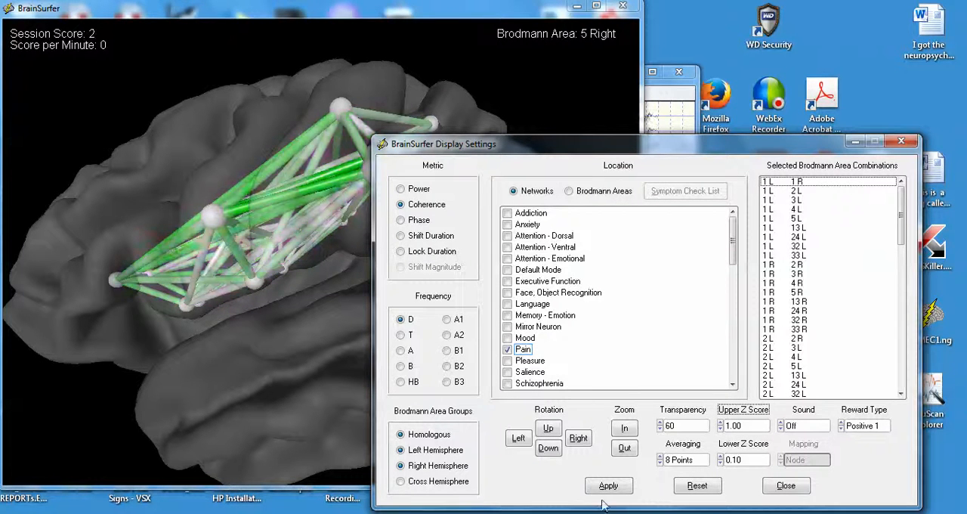
# Step: Apply the upper z 1.00 and lower z 0.10 thresholds to the brain
pyautogui.click(608, 485)
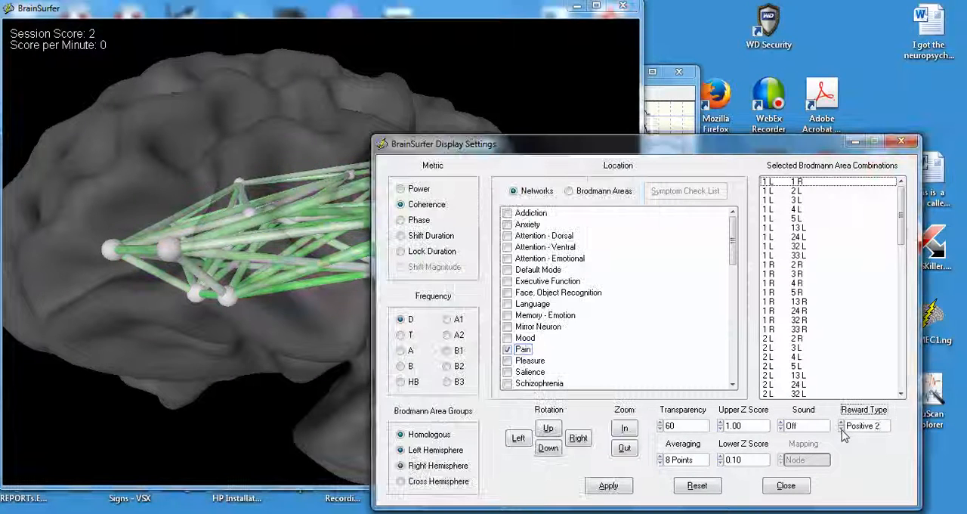
# Step: Apply reward type Negative 1 so links turn red, then zoom in on the brain
pyautogui.click(608, 485)
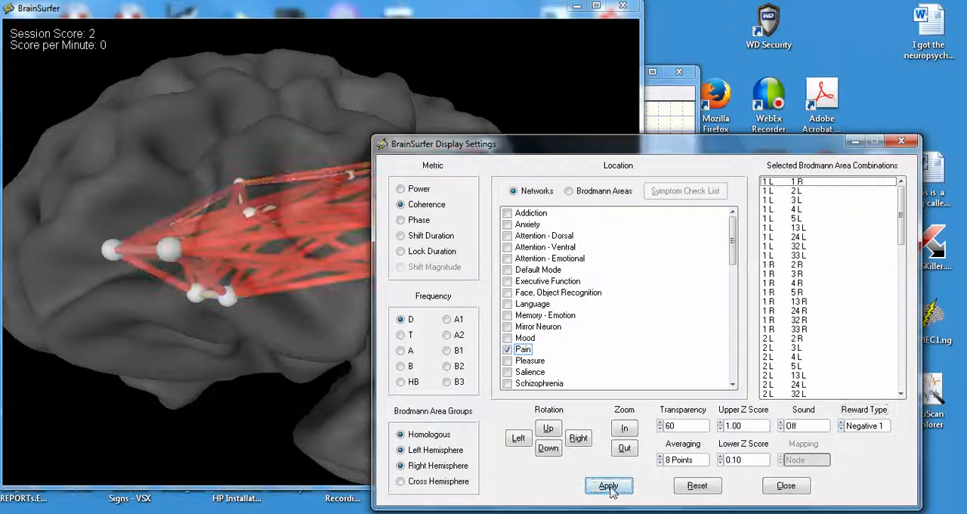
pyautogui.click(609, 485)
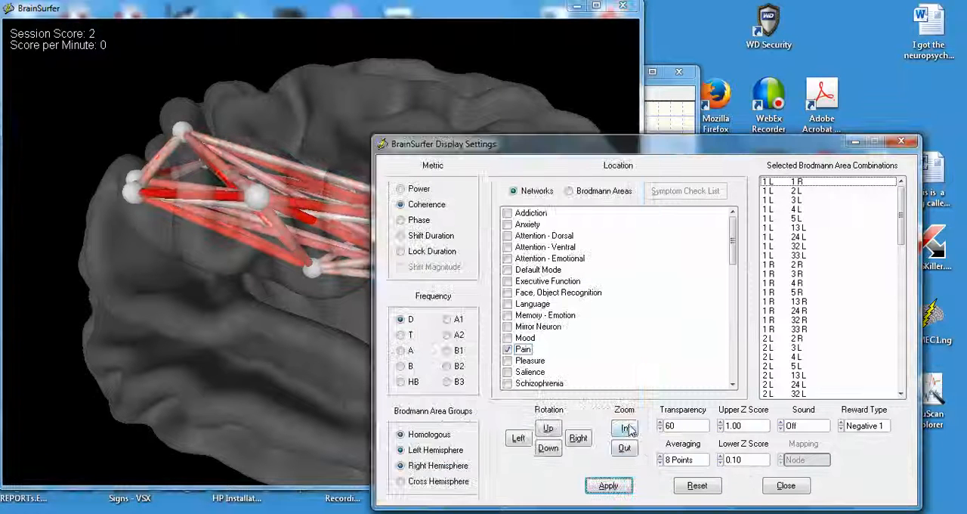
pyautogui.click(624, 449)
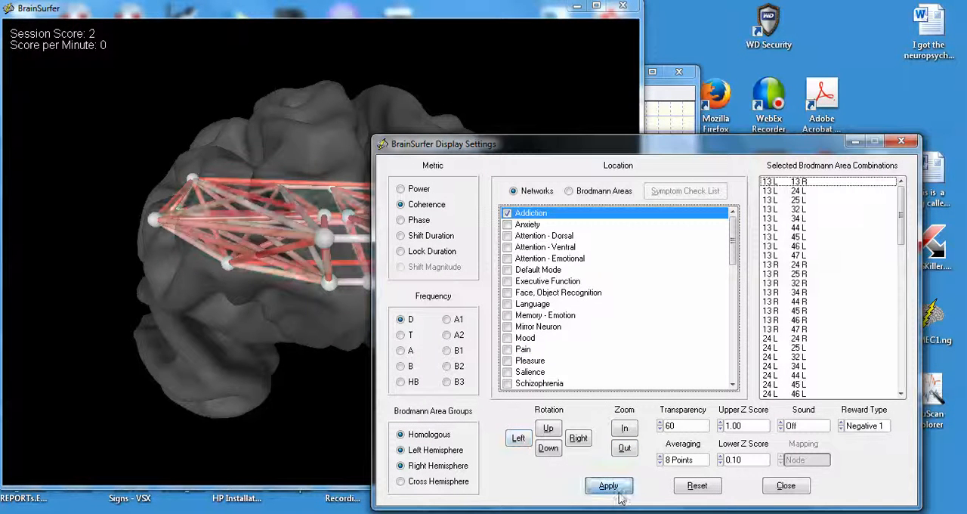
# Step: Apply the Addiction network, then tick Anxiety and apply it to the brain
pyautogui.click(608, 485)
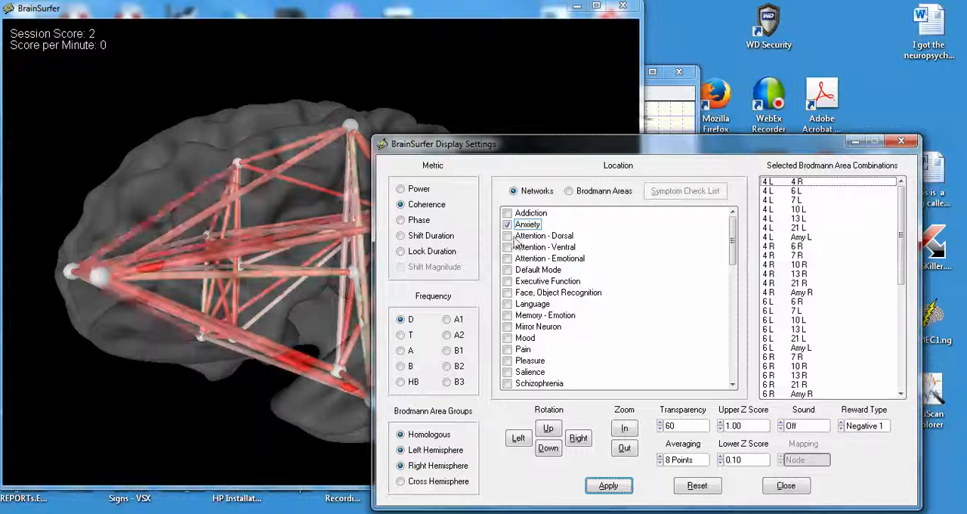
pyautogui.click(542, 235)
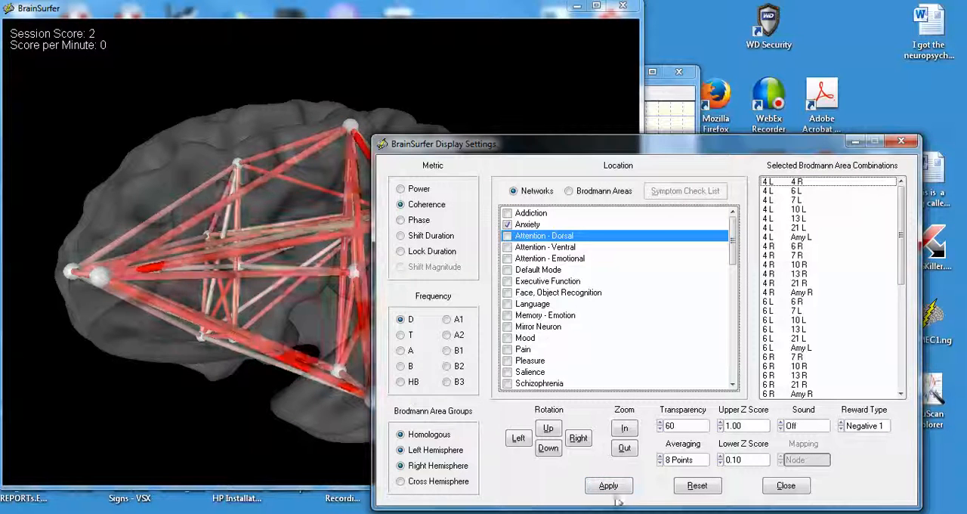
pyautogui.click(608, 485)
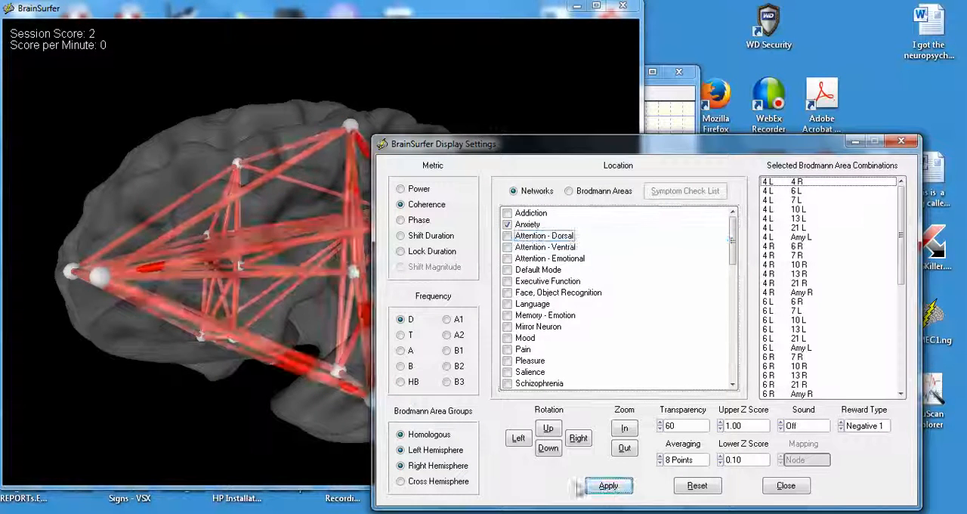
pyautogui.click(608, 485)
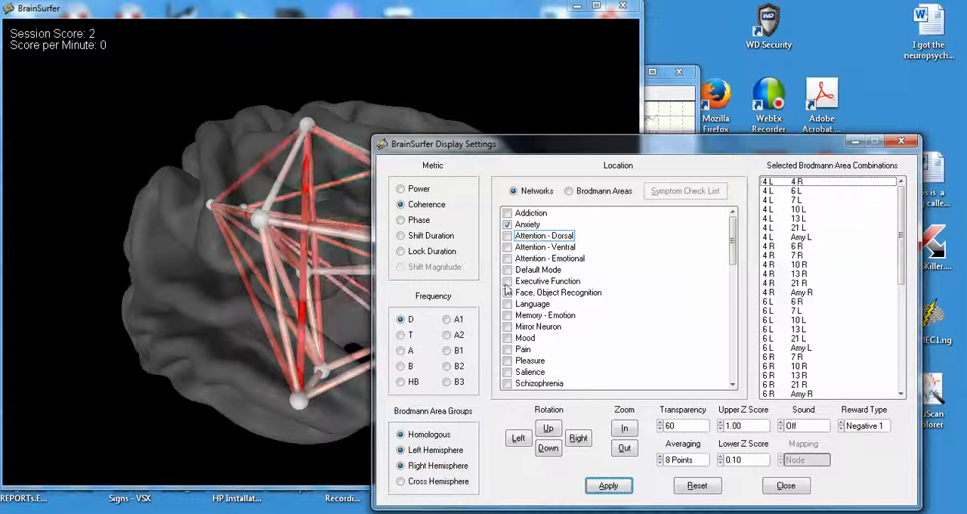
# Step: Refresh the display, scroll the Networks list and tick Mirror Neuron
pyautogui.click(538, 270)
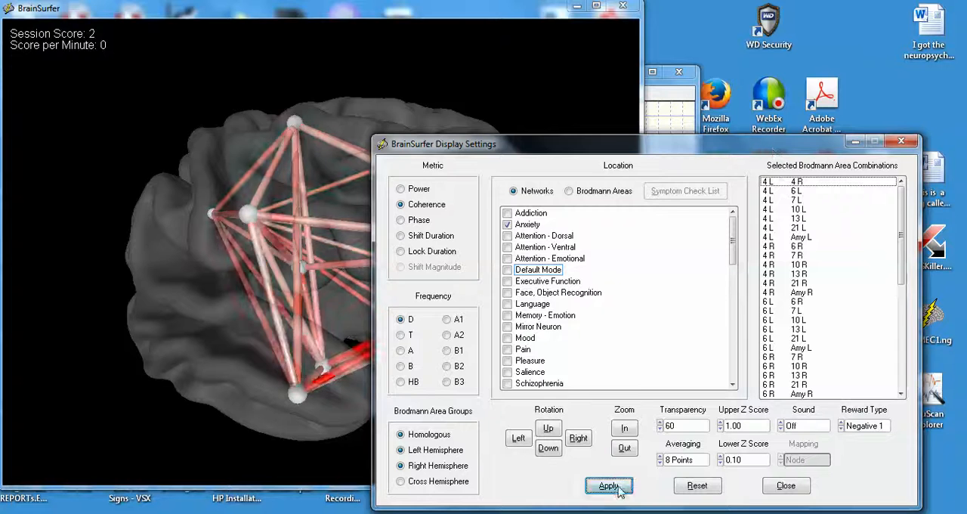
pyautogui.click(608, 485)
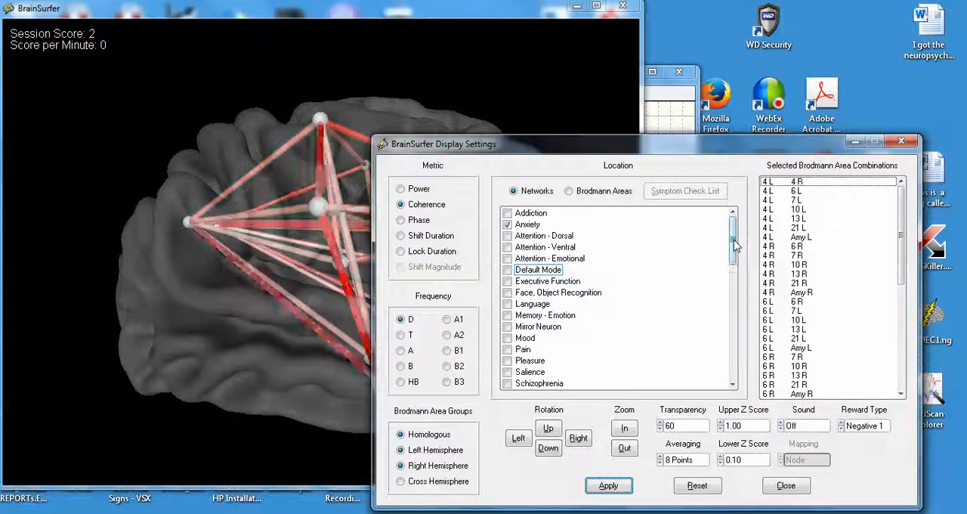
pyautogui.scroll(-3)
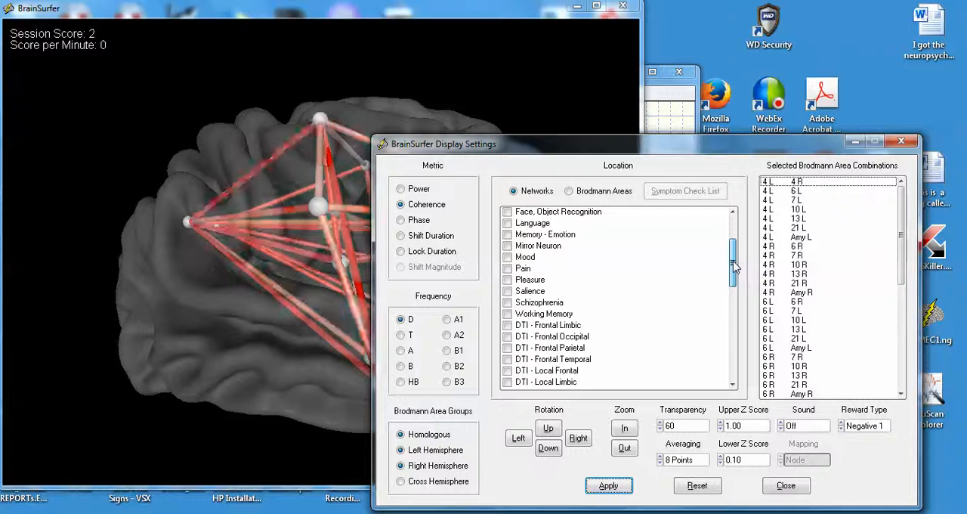
pyautogui.click(507, 246)
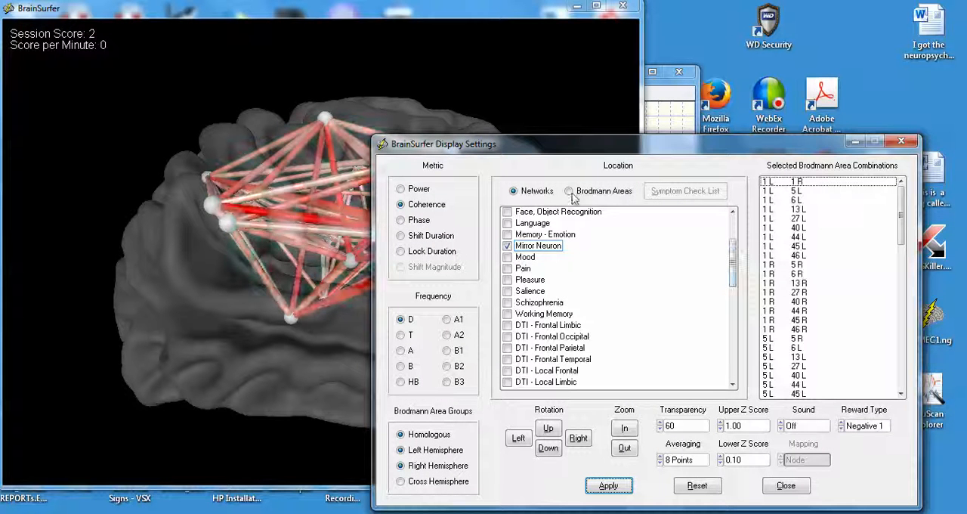
pyautogui.click(569, 190)
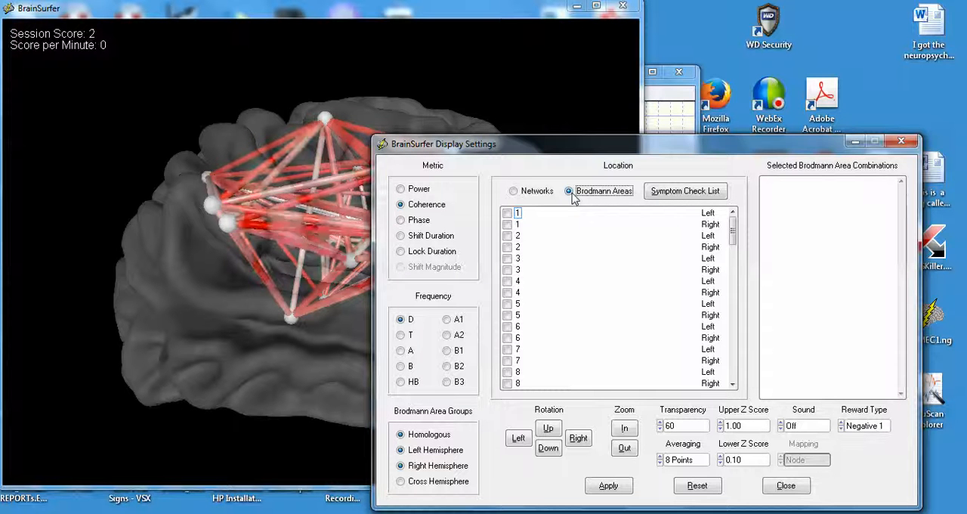
pyautogui.click(513, 190)
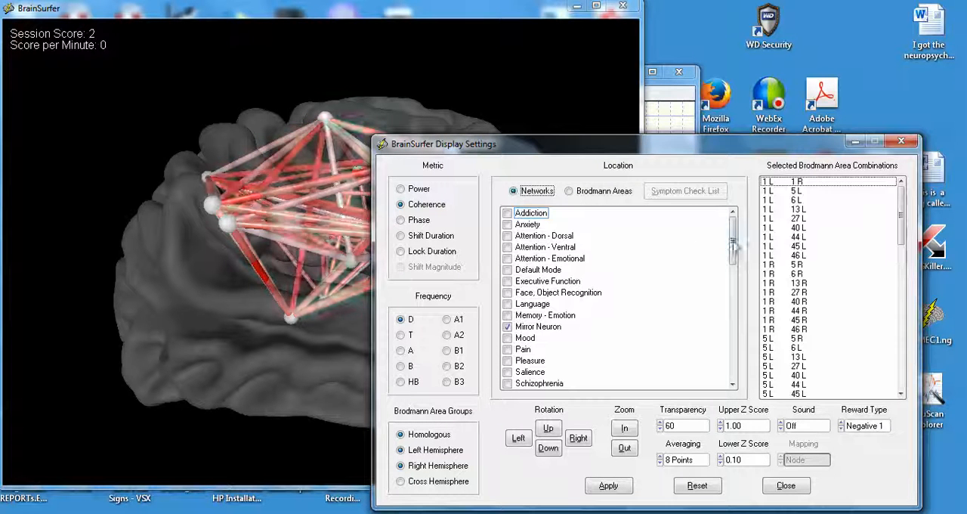
pyautogui.scroll(-3)
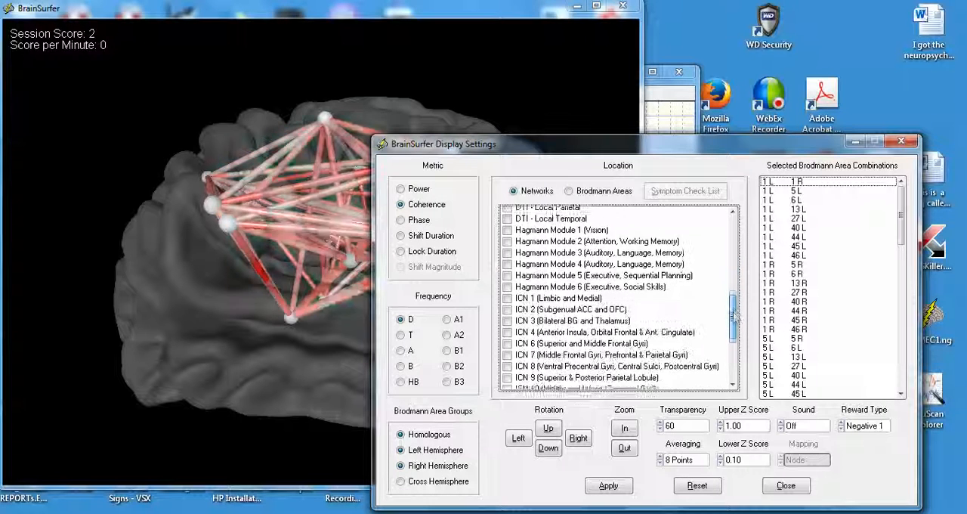
pyautogui.scroll(-3)
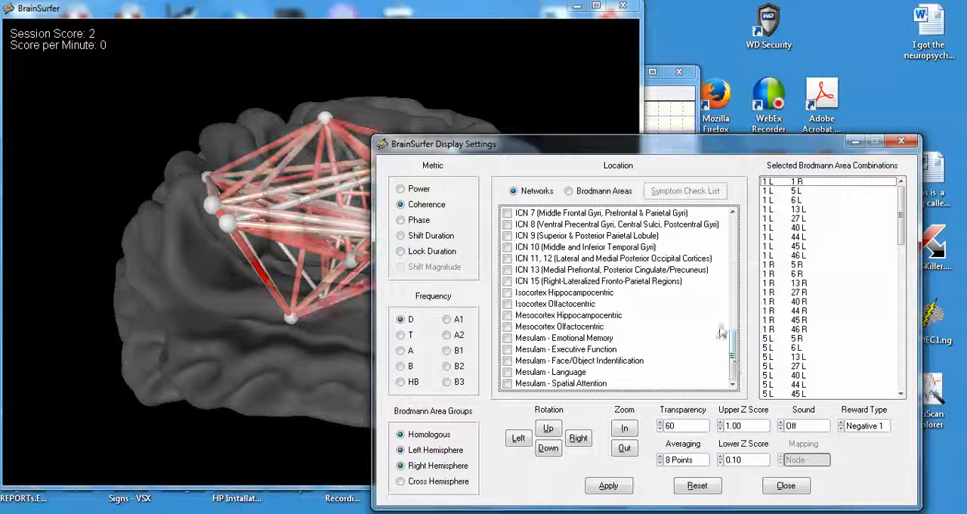
pyautogui.scroll(-3)
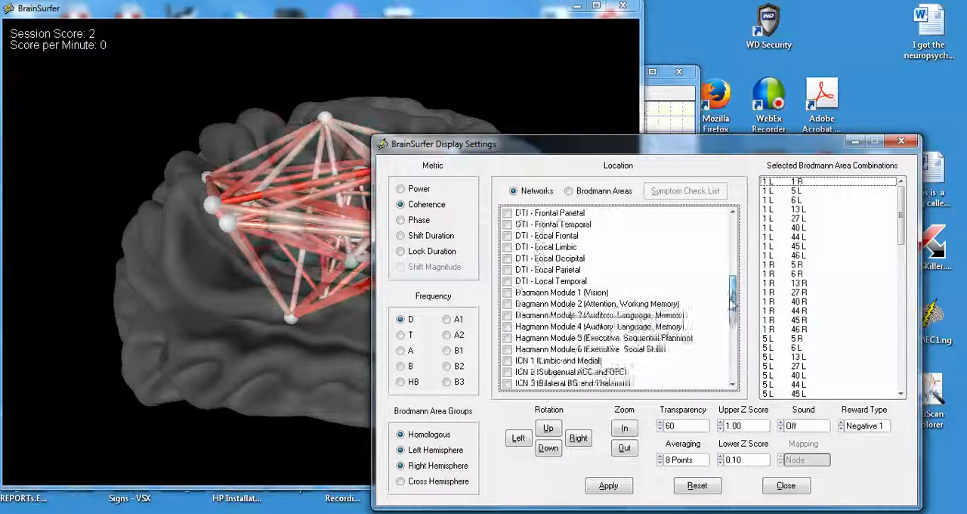